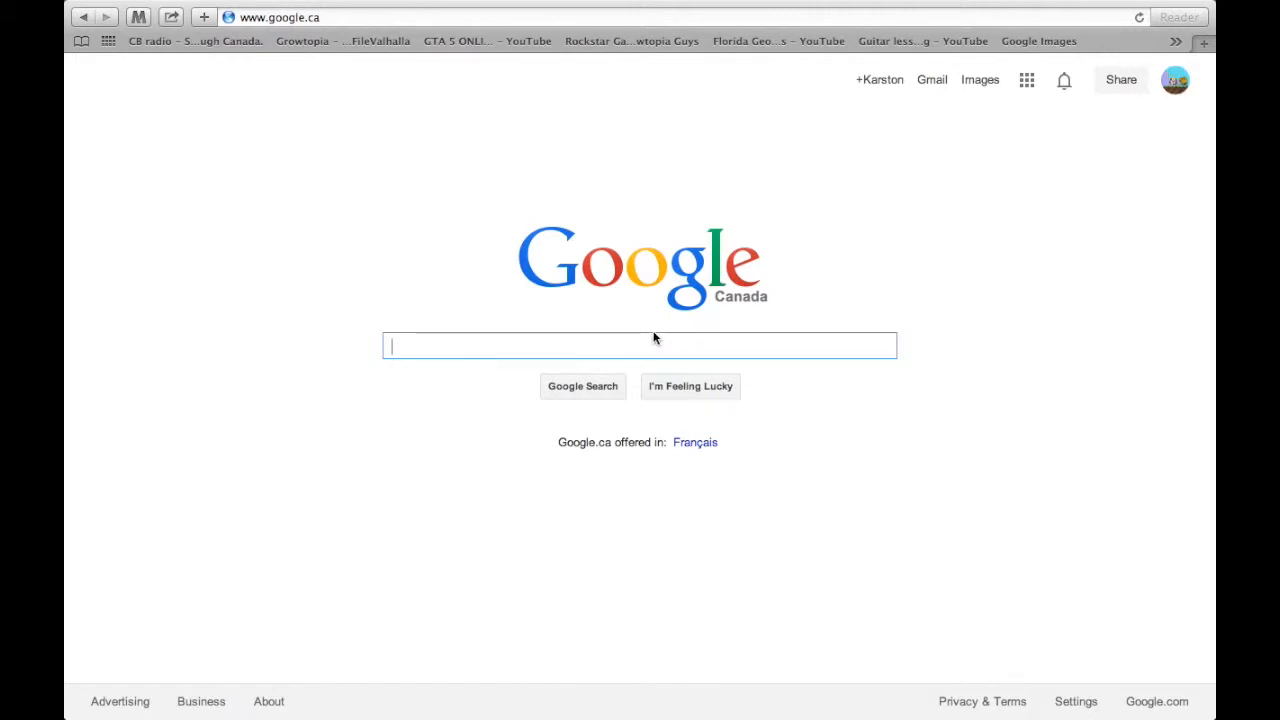
mouse_move(630, 319)
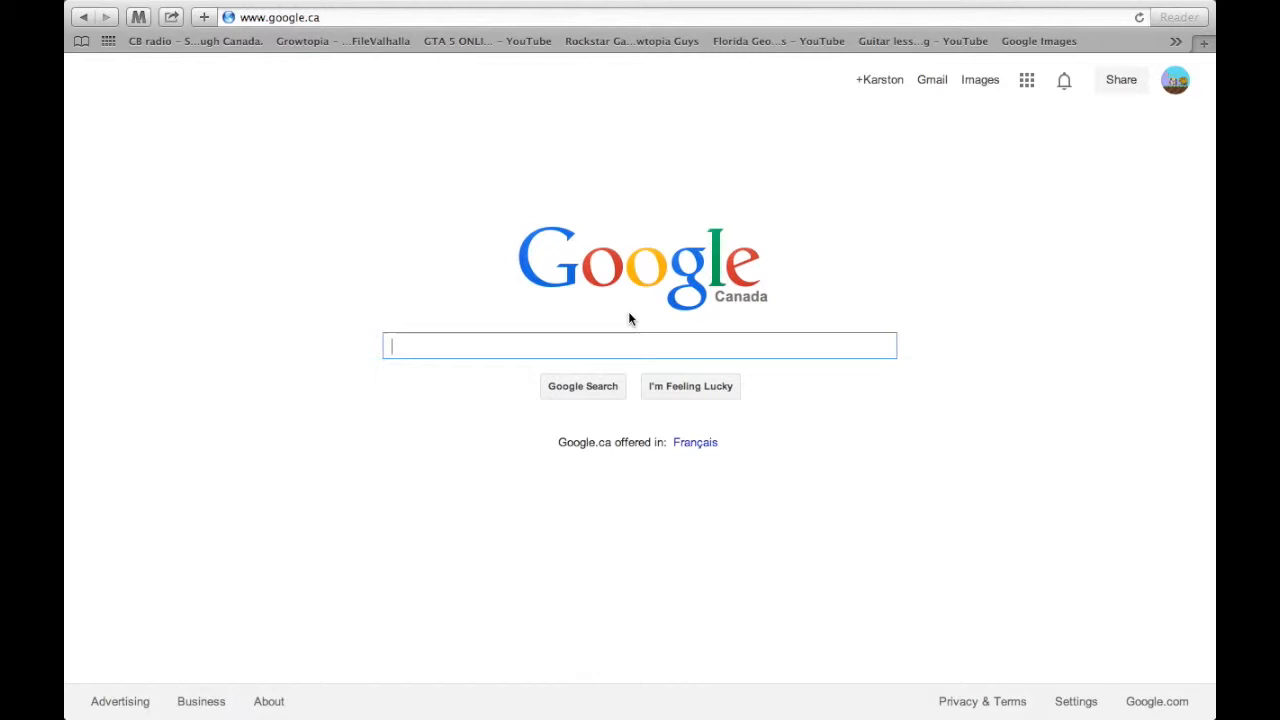
mouse_move(500, 6)
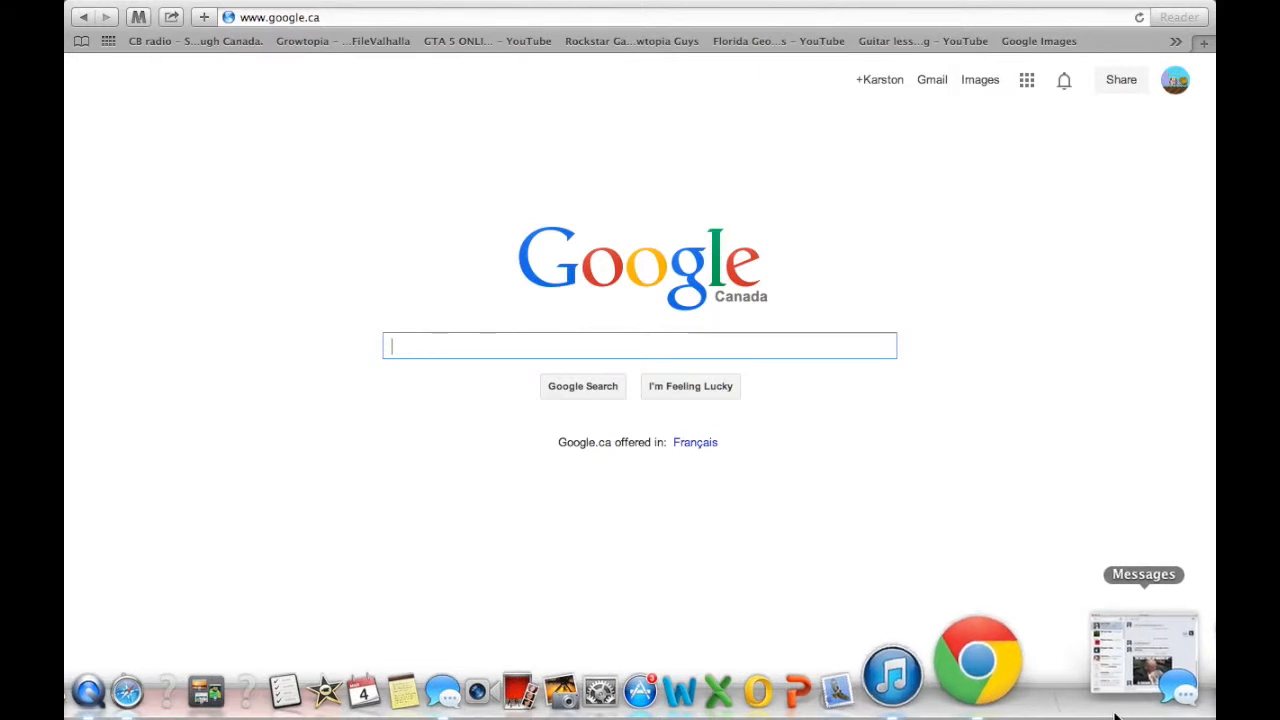
mouse_move(1040, 650)
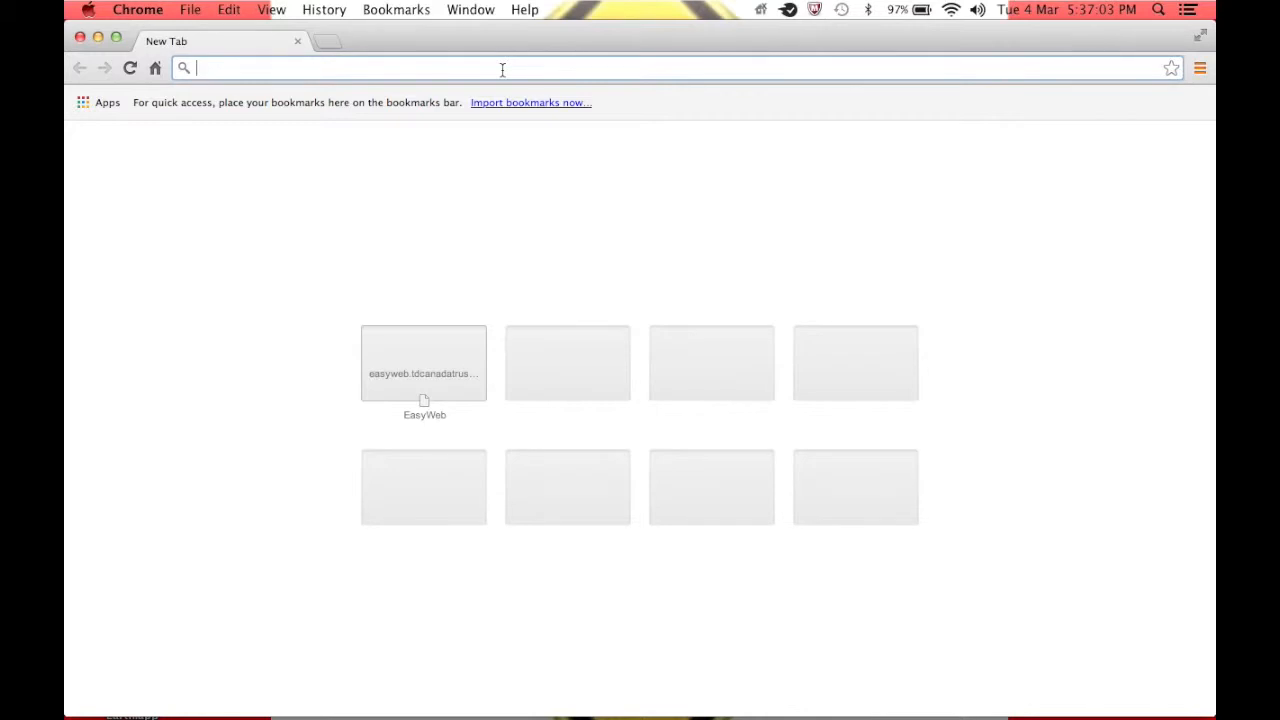
Step: Search 'google earth' in Chrome and open the google.com/earth download result
type("google+earth")
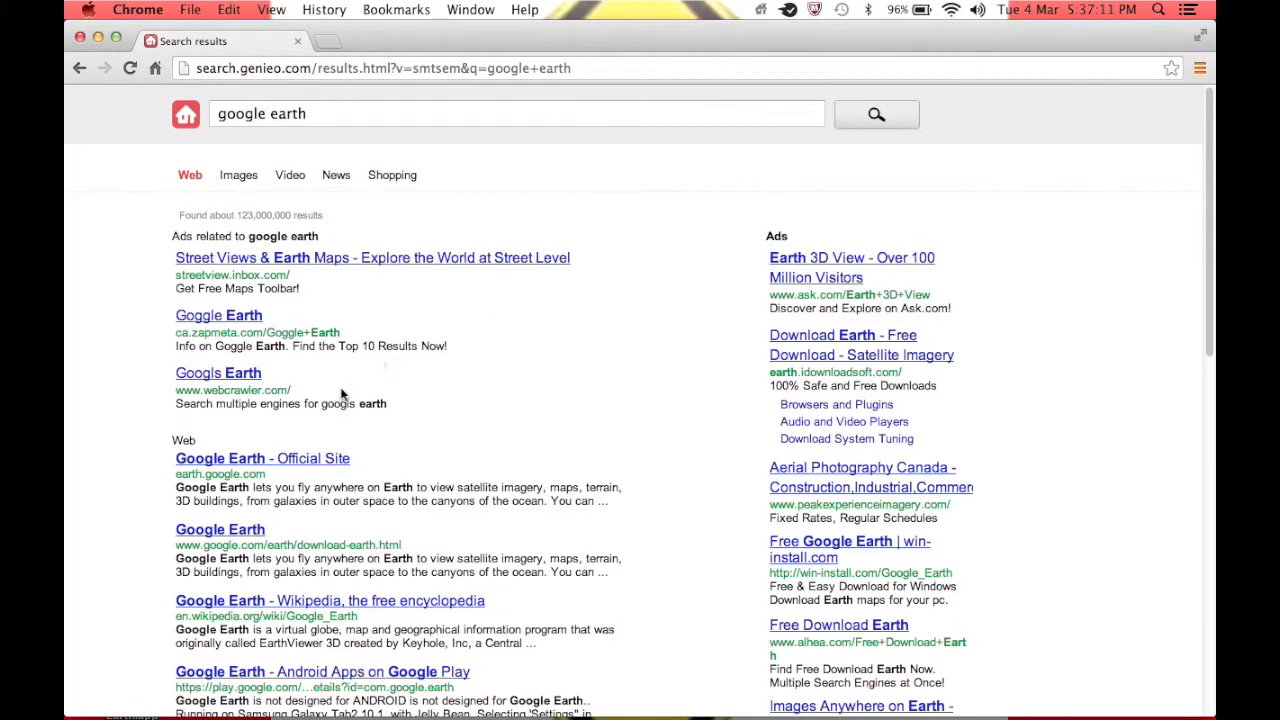
mouse_move(220, 529)
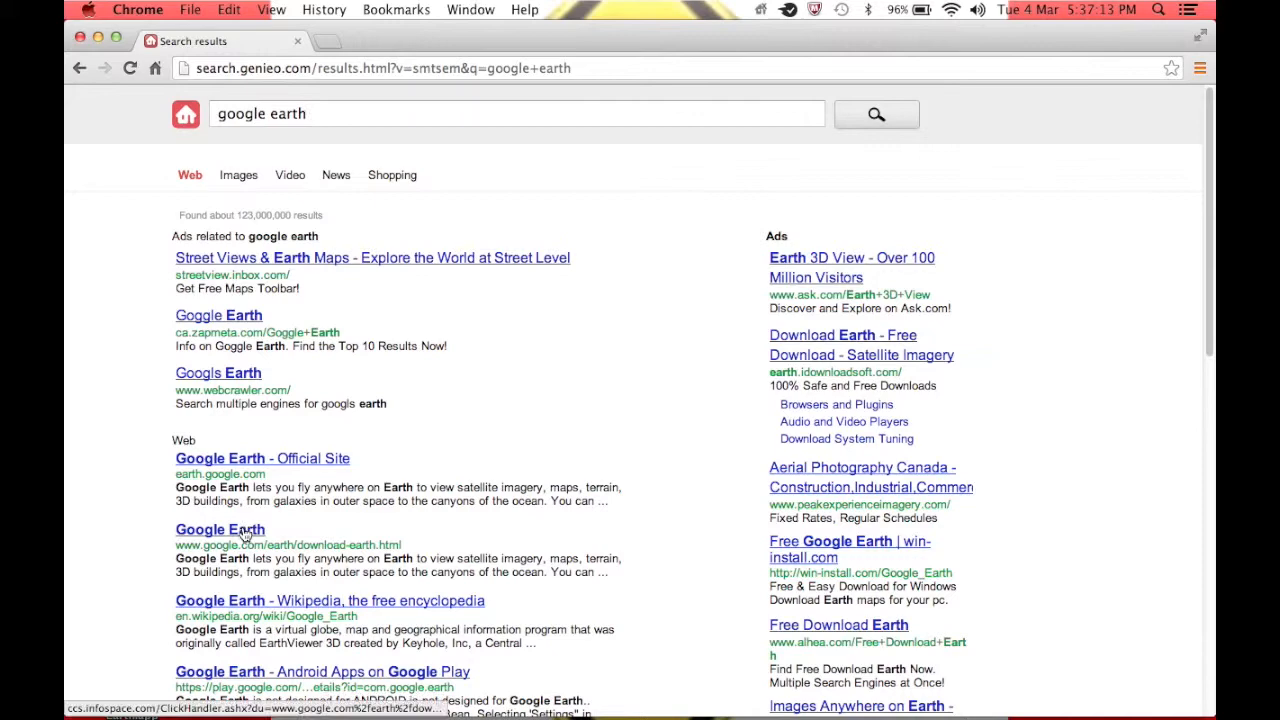
left_click(219, 529)
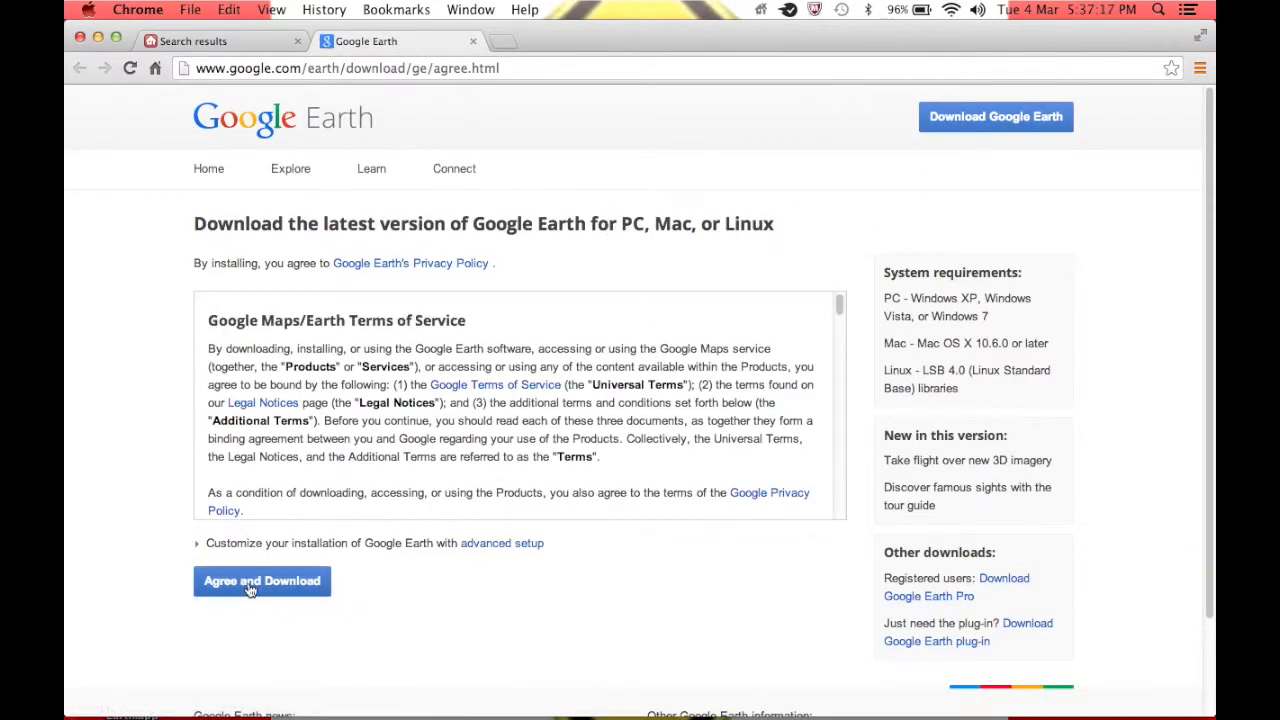
Step: Agree to the Google Earth terms and start the download, reaching the thank-you page
left_click(262, 581)
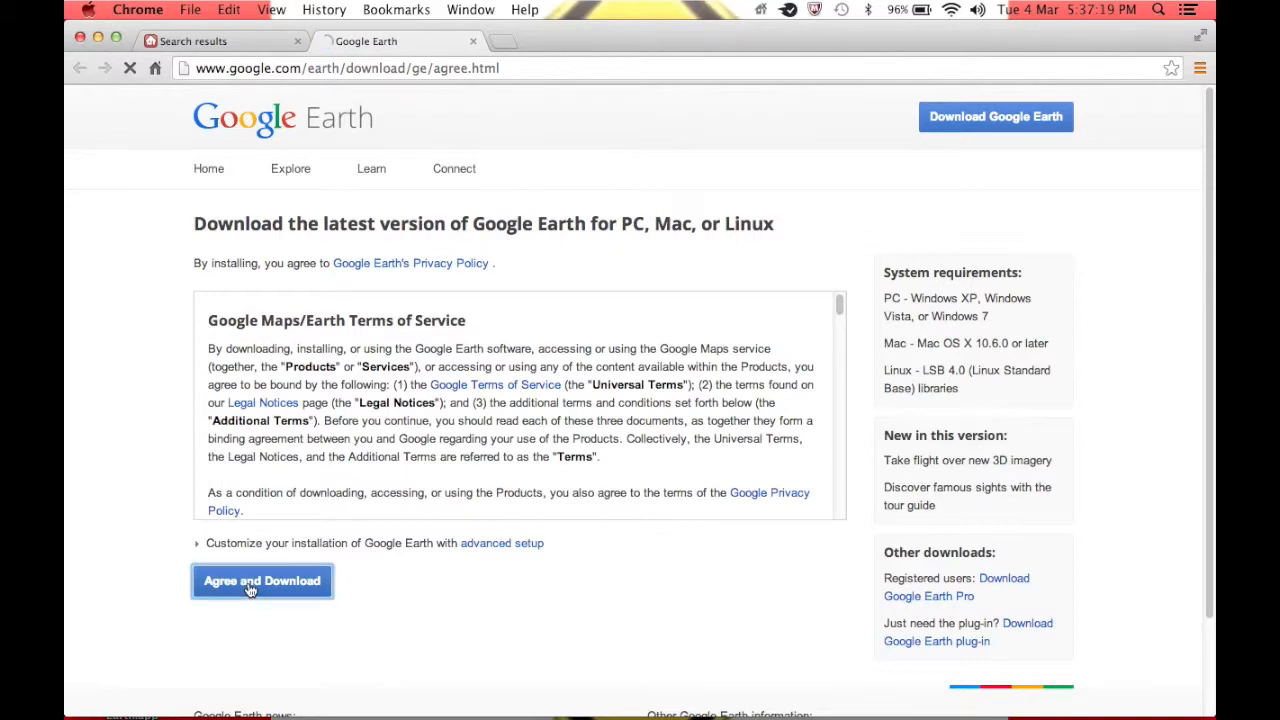
left_click(261, 581)
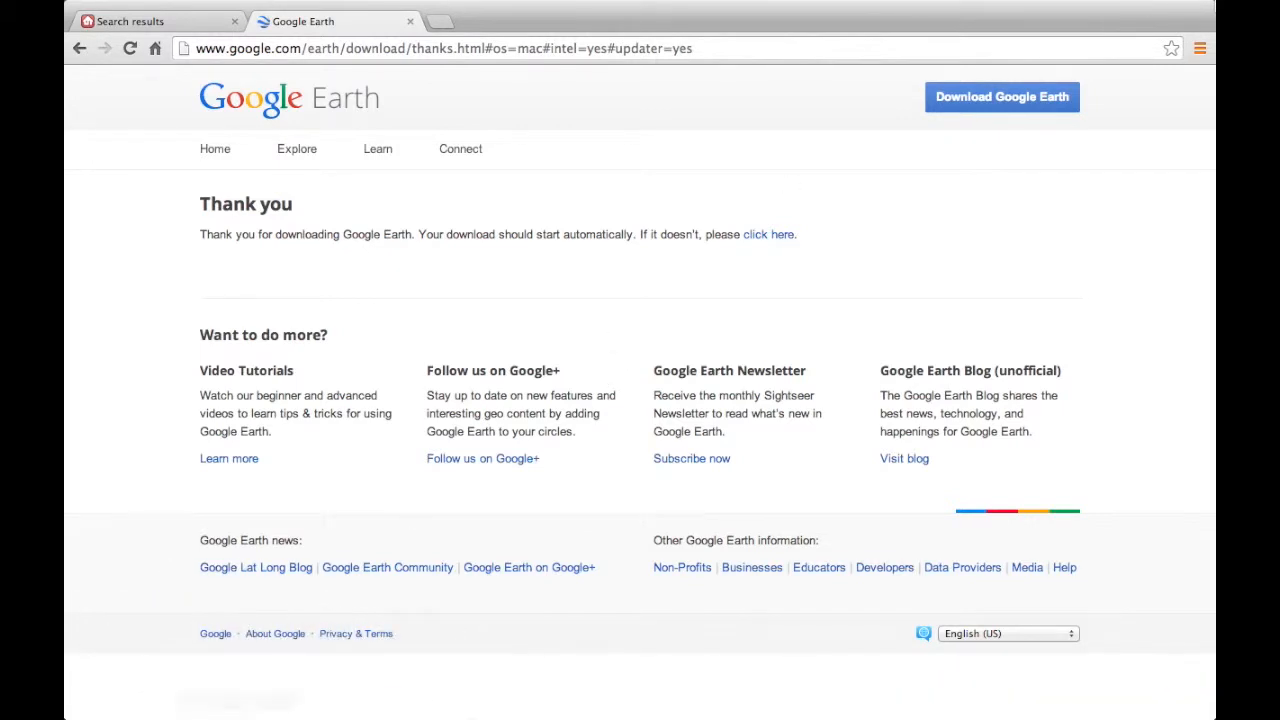
left_click(1199, 48)
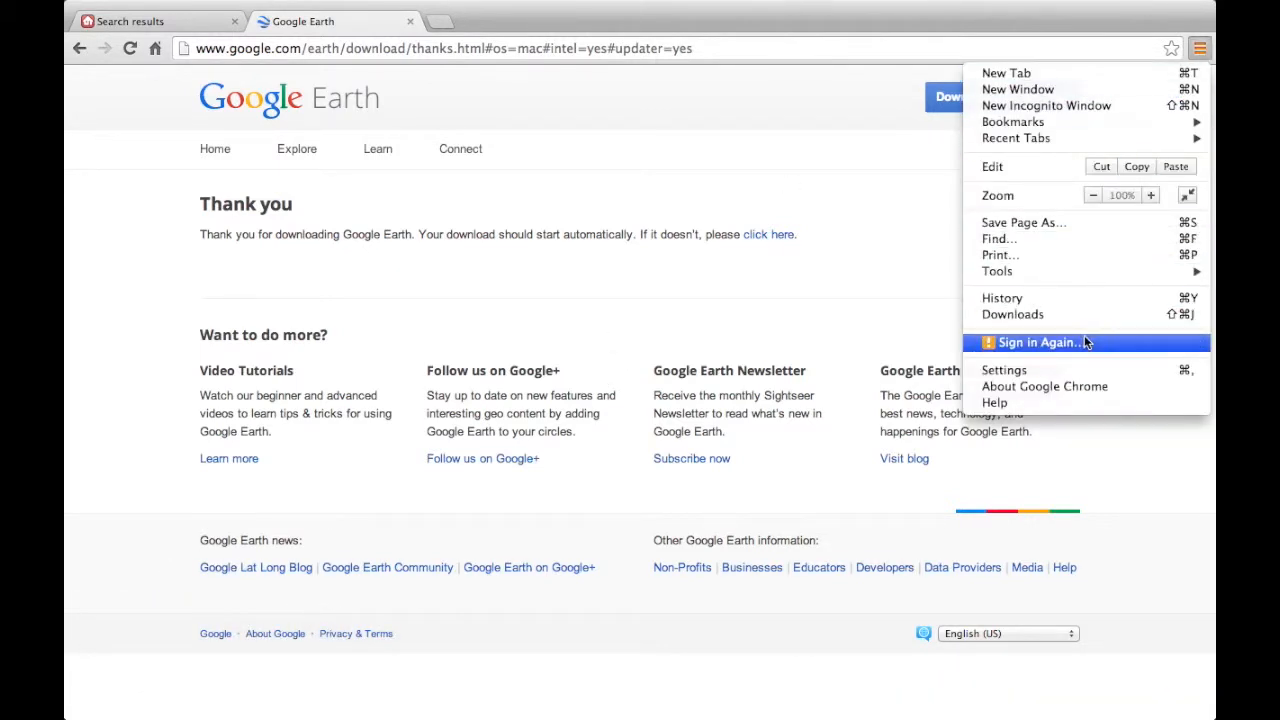
mouse_move(1046, 105)
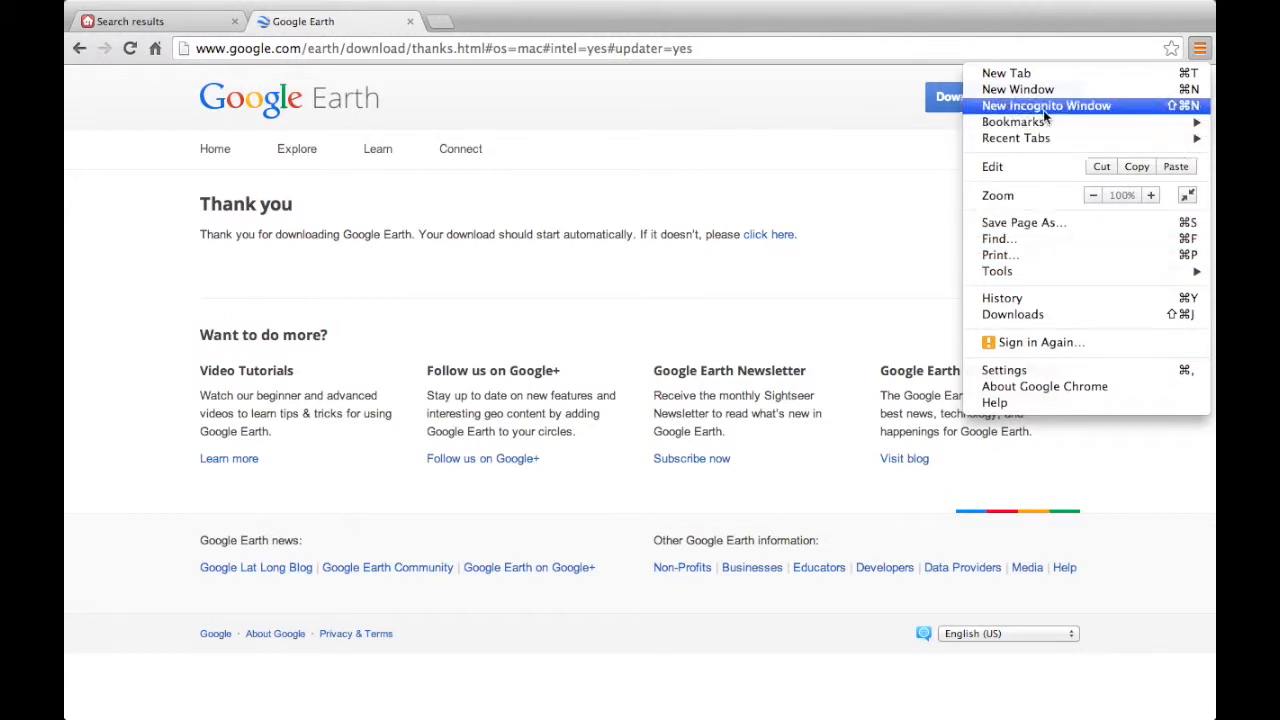
Step: Show Chrome's Downloads page and close the search results tab while GoogleEarthMac-Intel (1).dmg downloads
left_click(1012, 314)
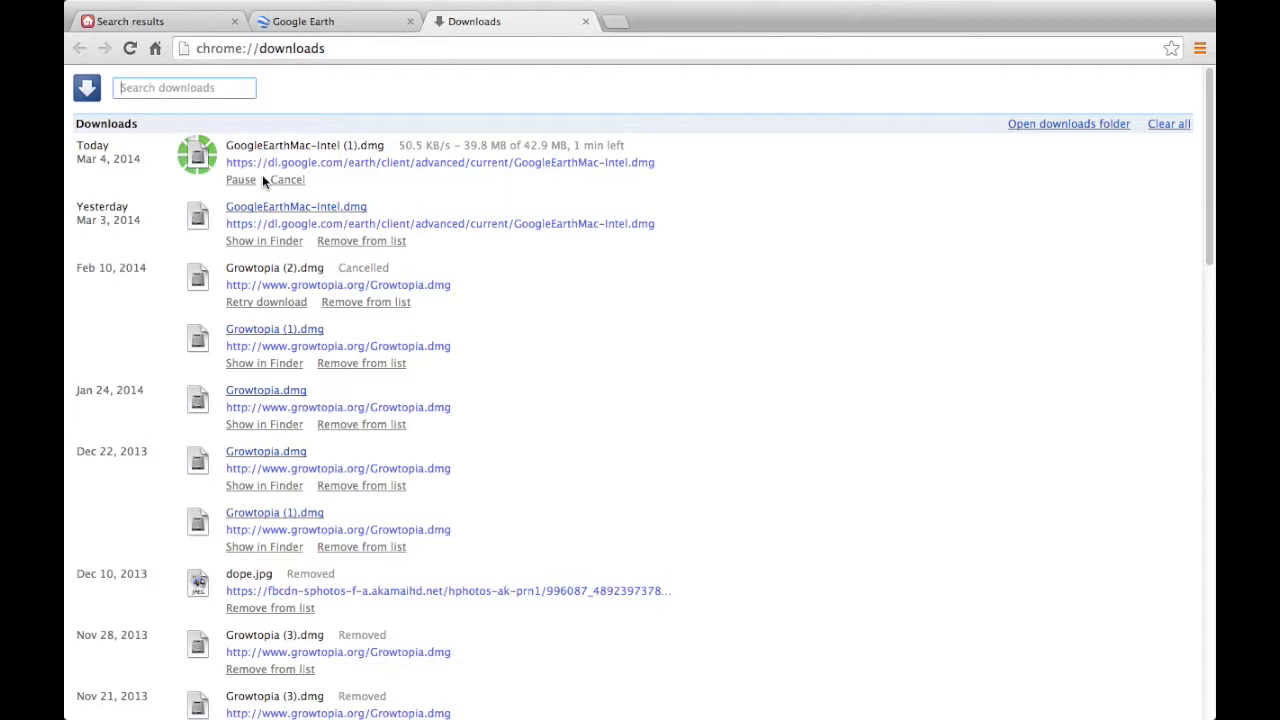
mouse_move(343, 123)
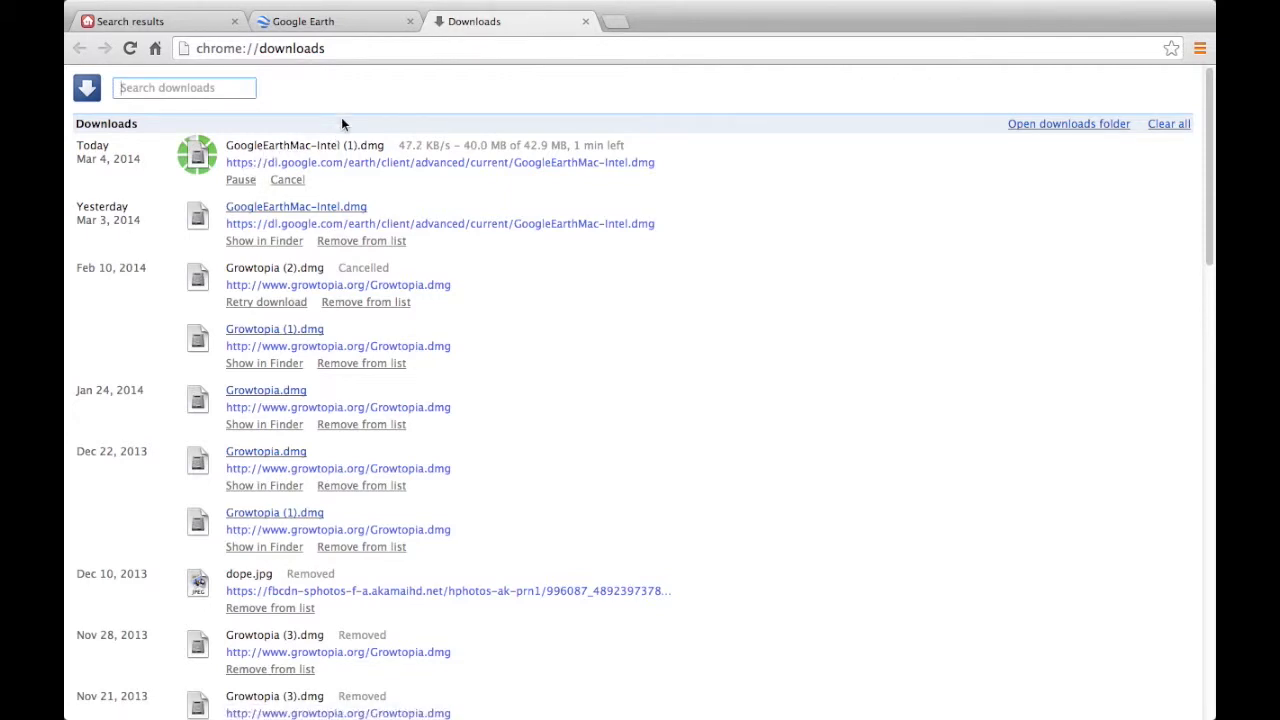
mouse_move(370, 162)
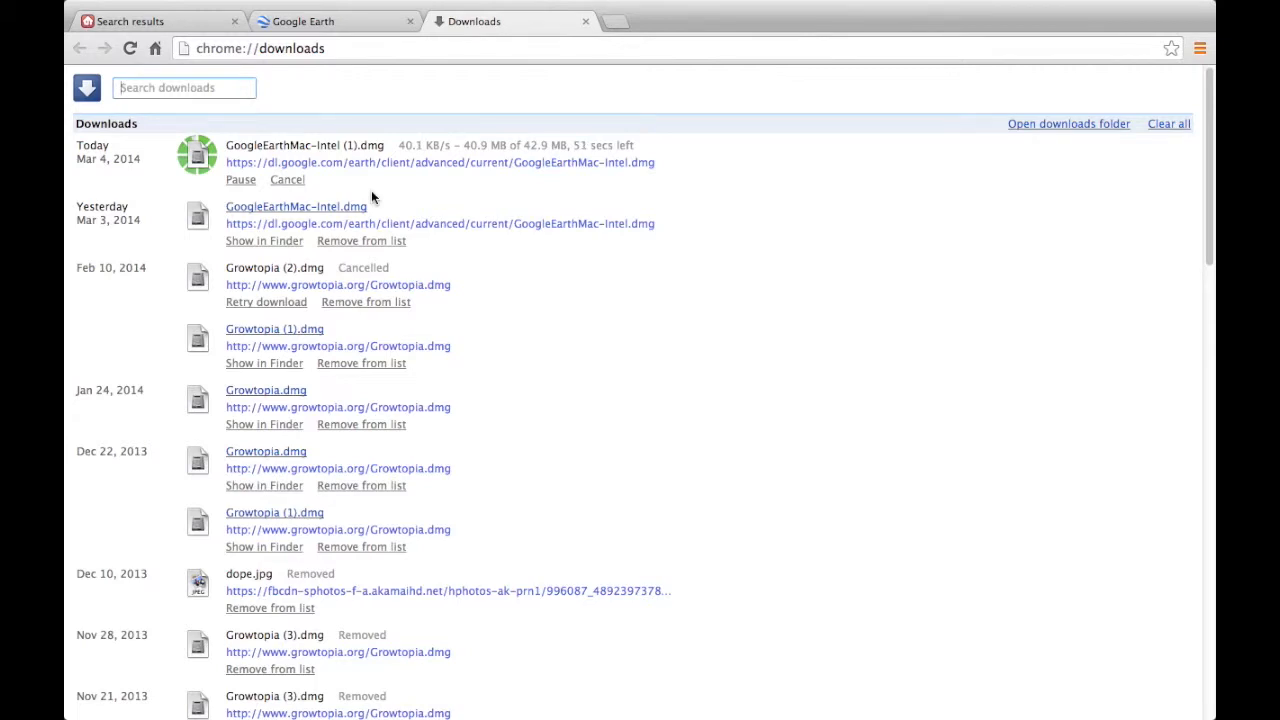
mouse_move(568, 239)
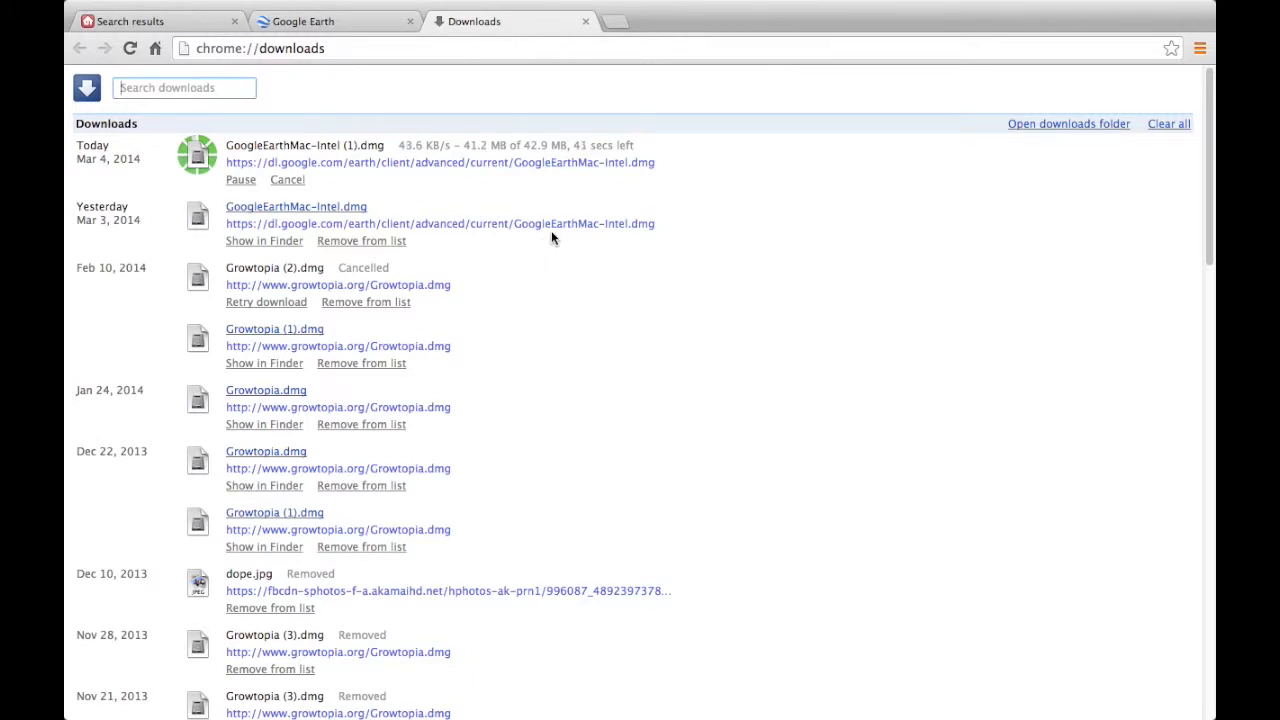
mouse_move(537, 246)
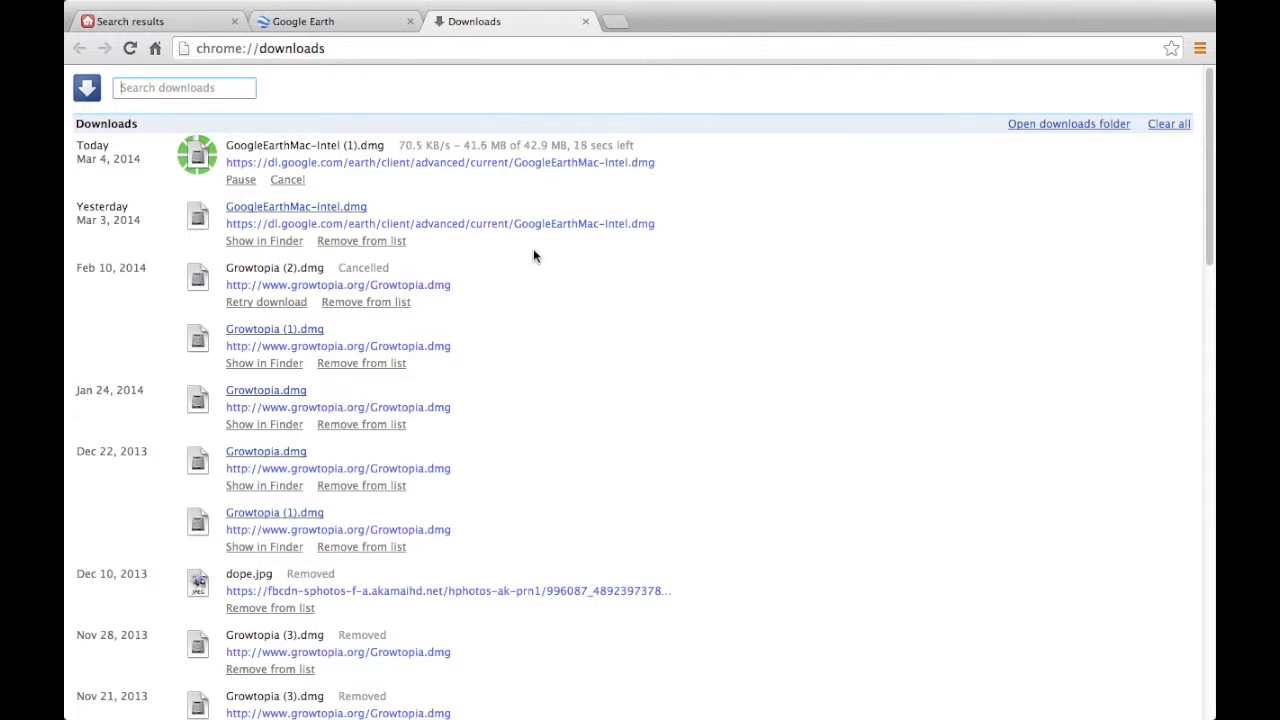
mouse_move(557, 258)
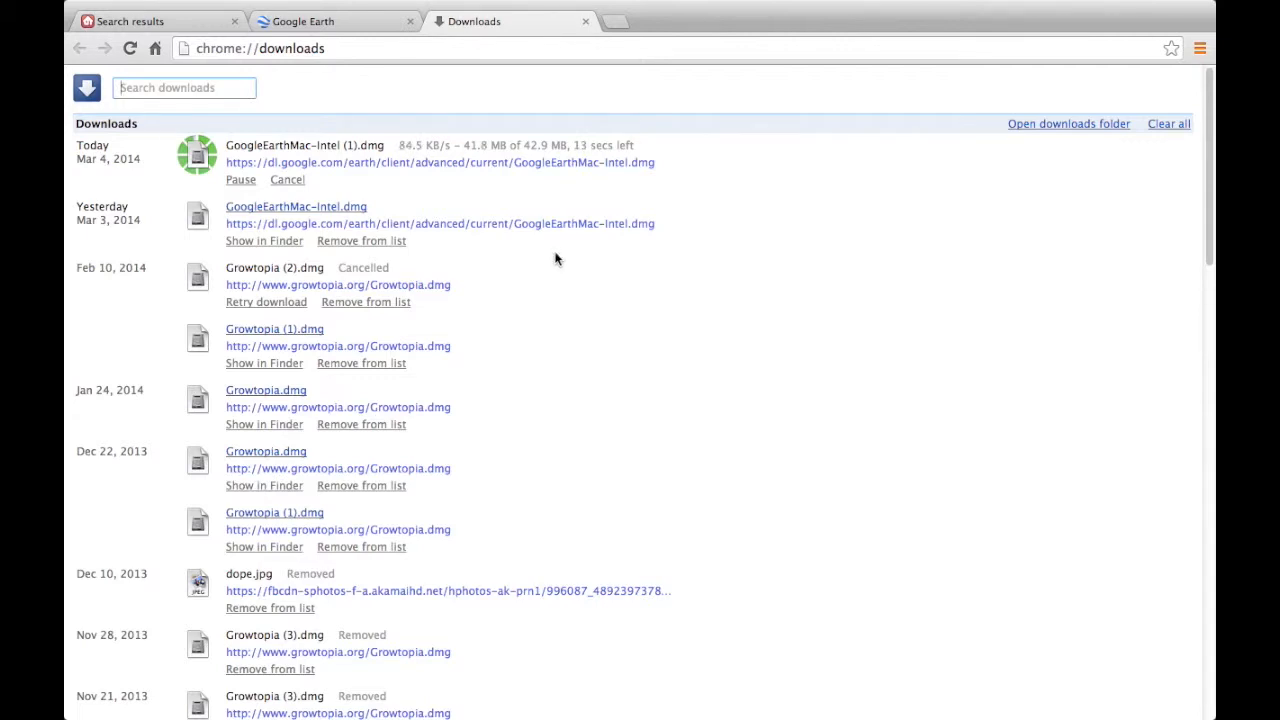
mouse_move(575, 273)
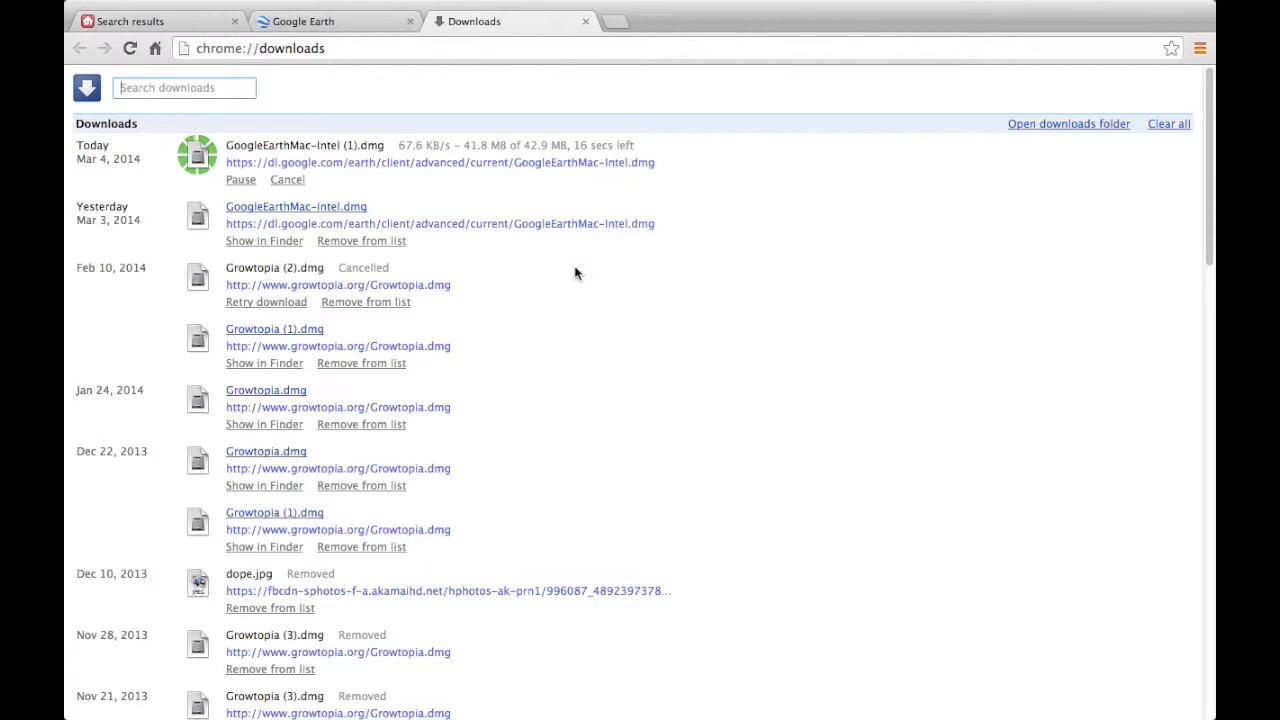
left_click(234, 21)
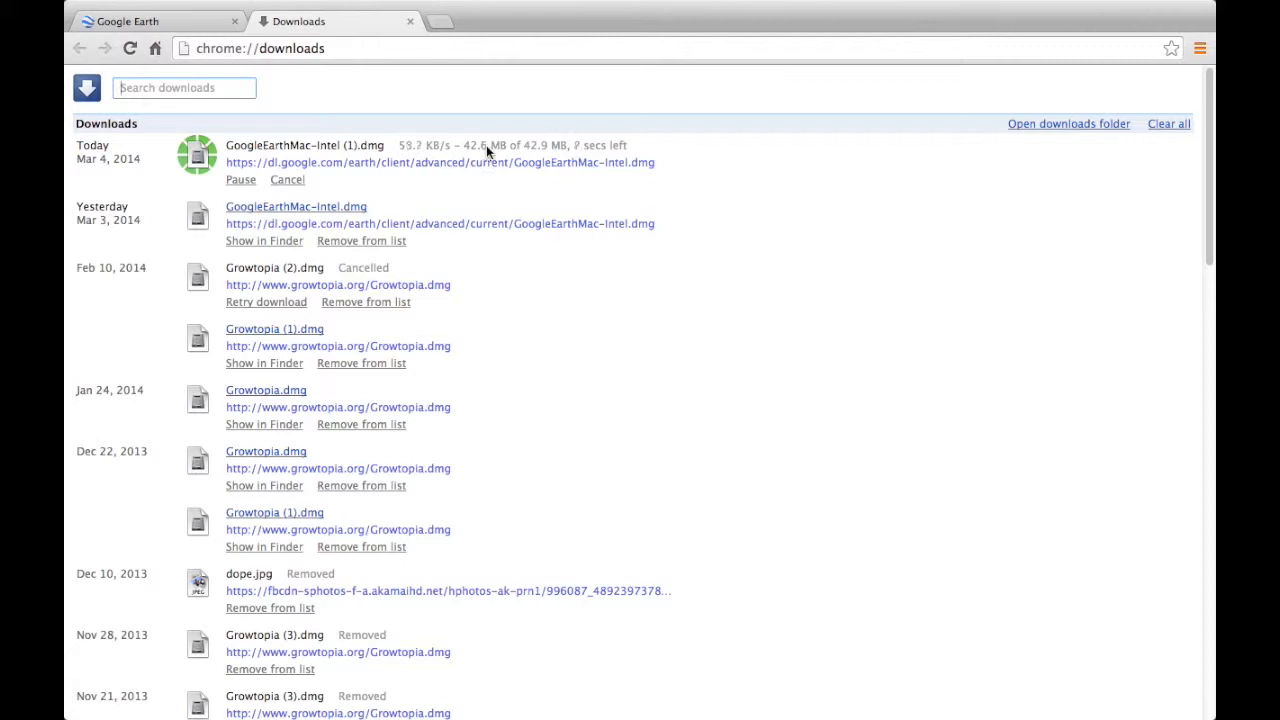
mouse_move(480, 168)
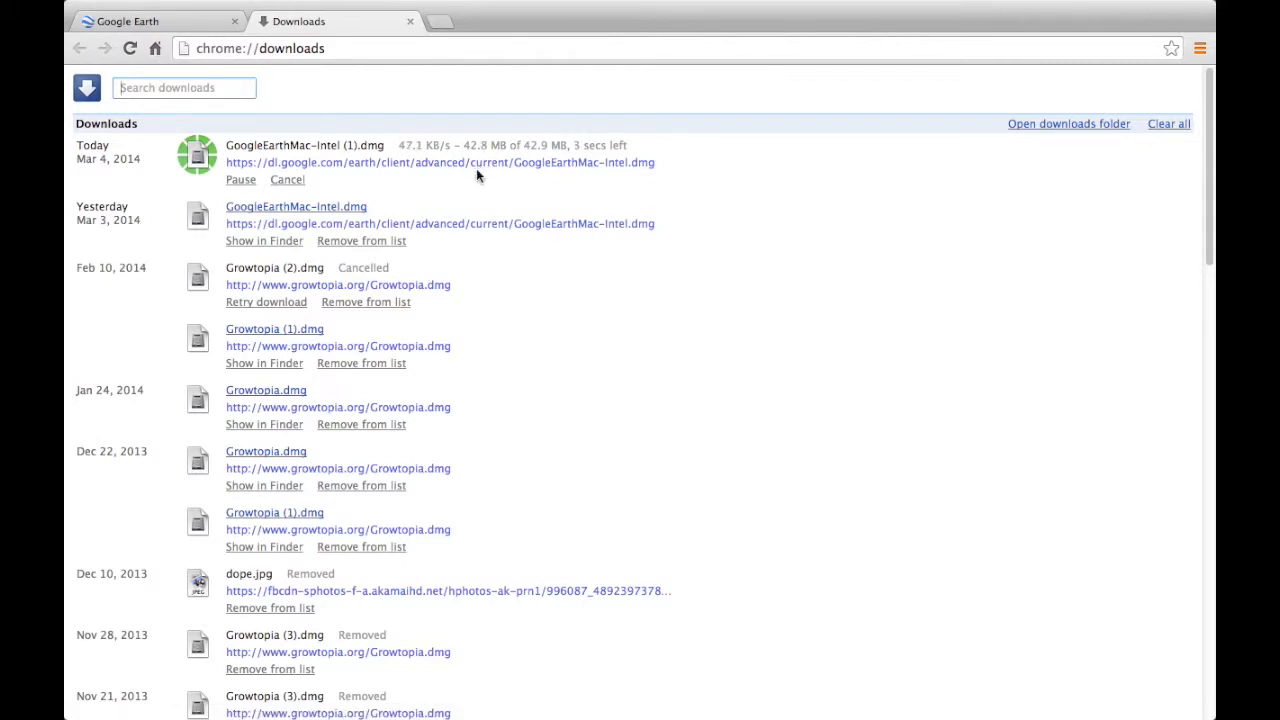
mouse_move(475, 195)
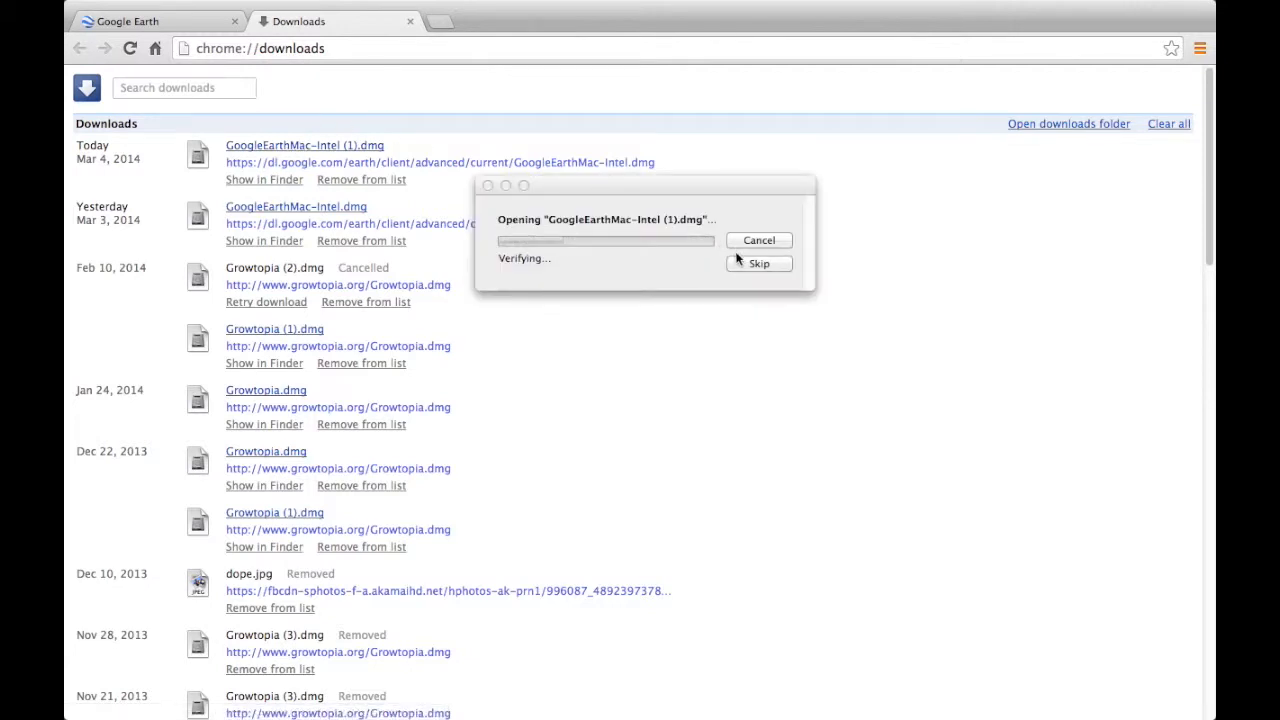
mouse_move(868, 319)
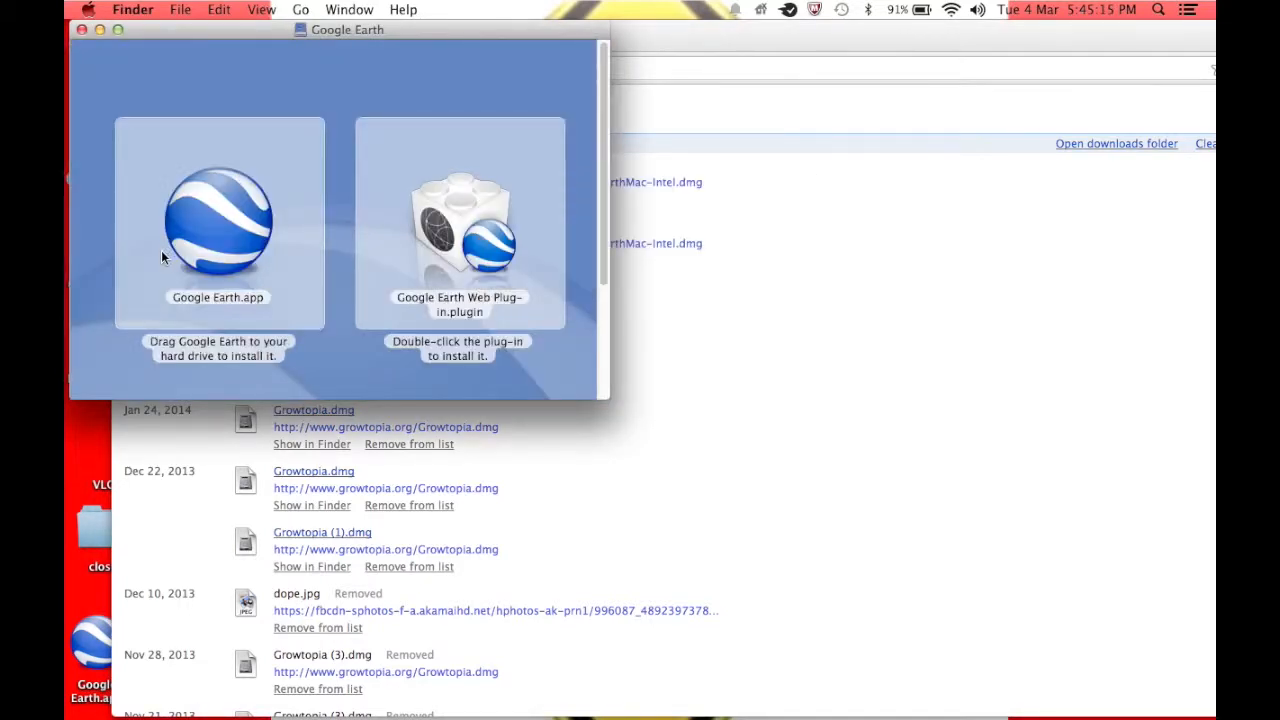
mouse_move(481, 263)
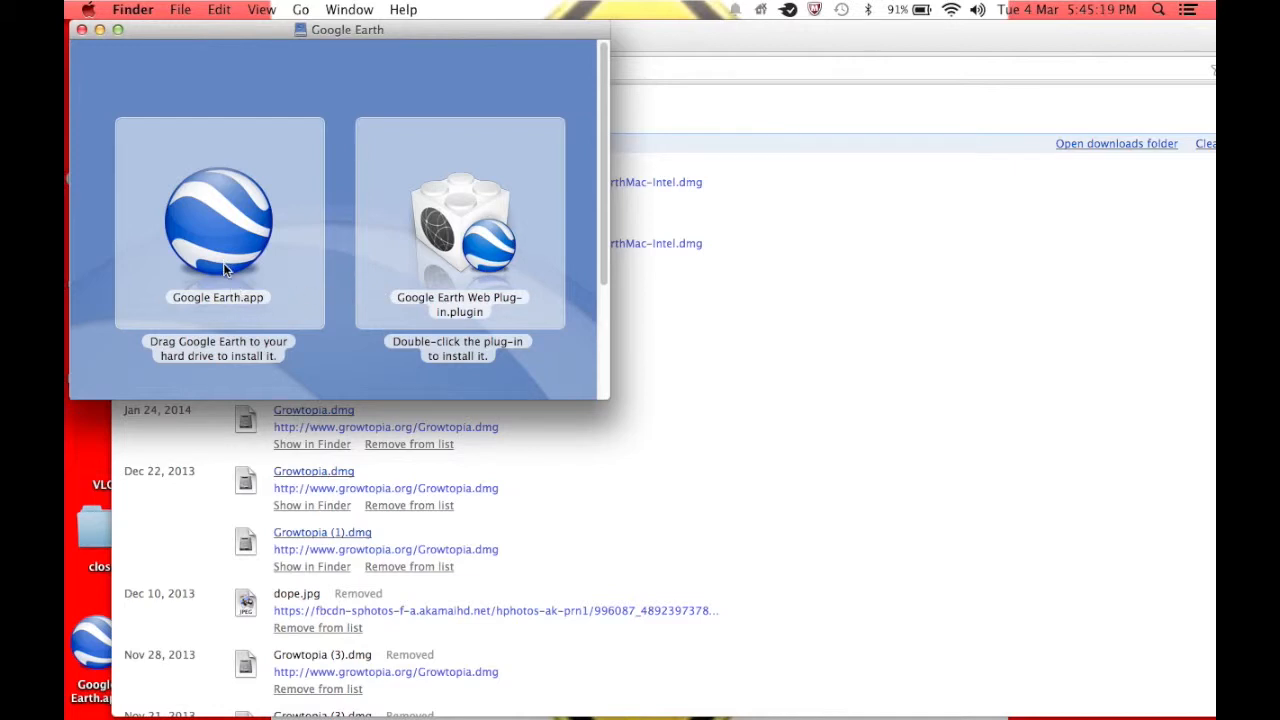
mouse_move(238, 246)
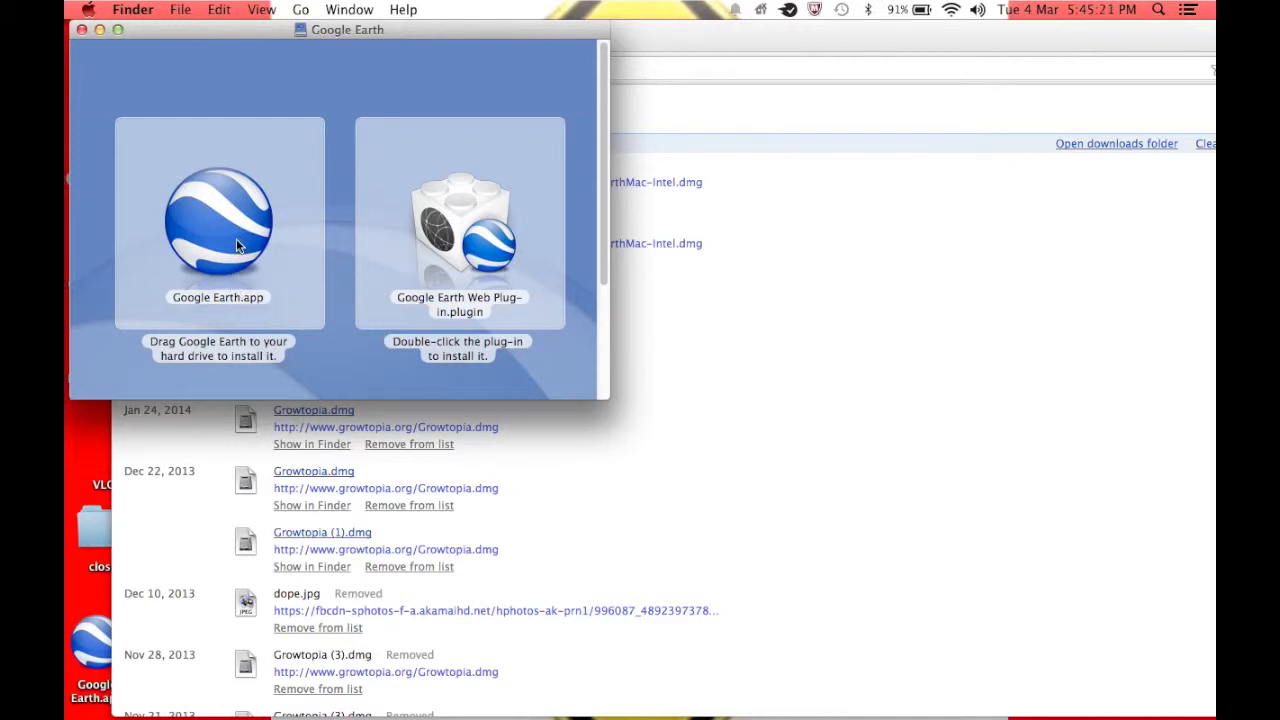
Step: Copy Google Earth.app from the installer to the drive, replacing the existing copy
left_click(218, 223)
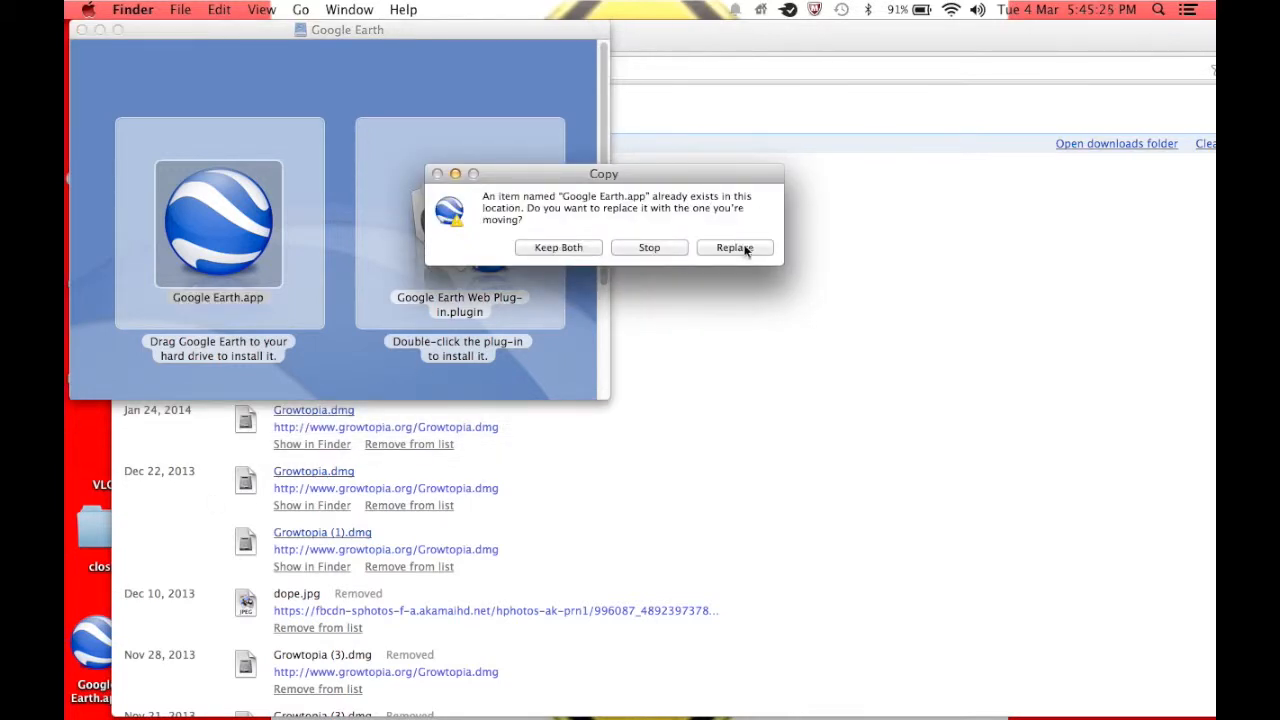
left_click(734, 247)
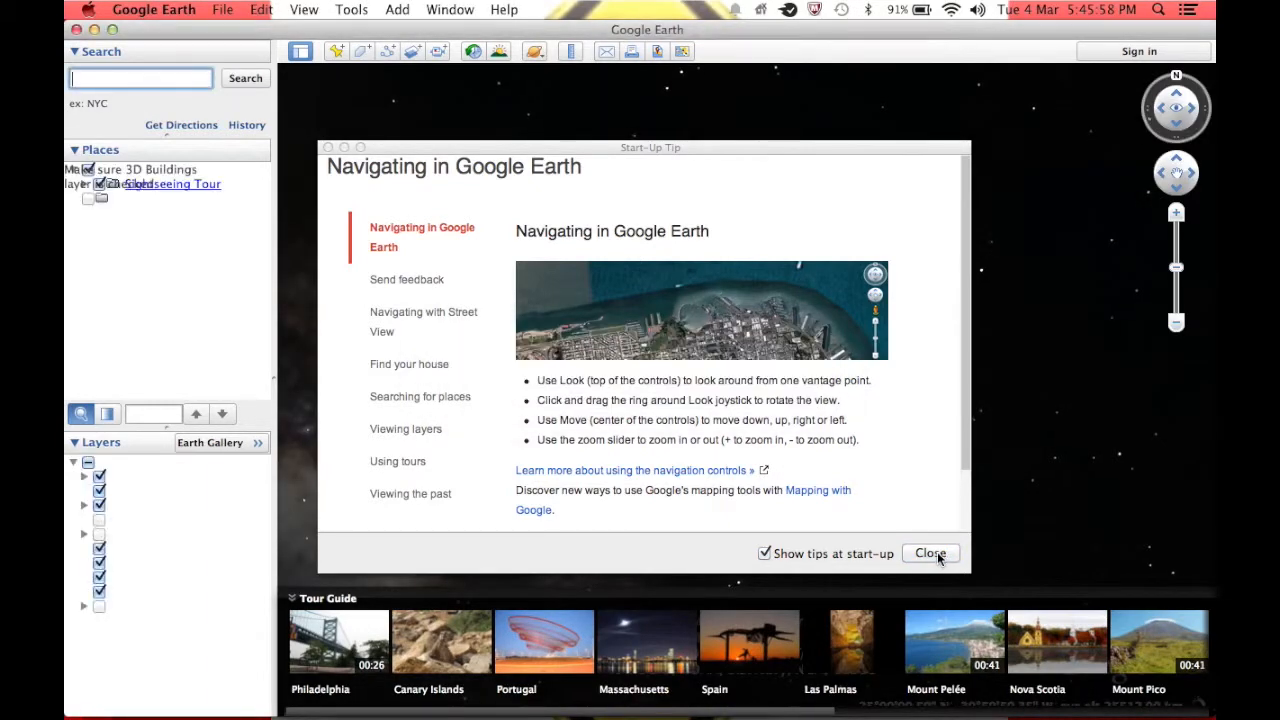
Step: Close the Start-Up Tip window to reveal the globe
left_click(928, 553)
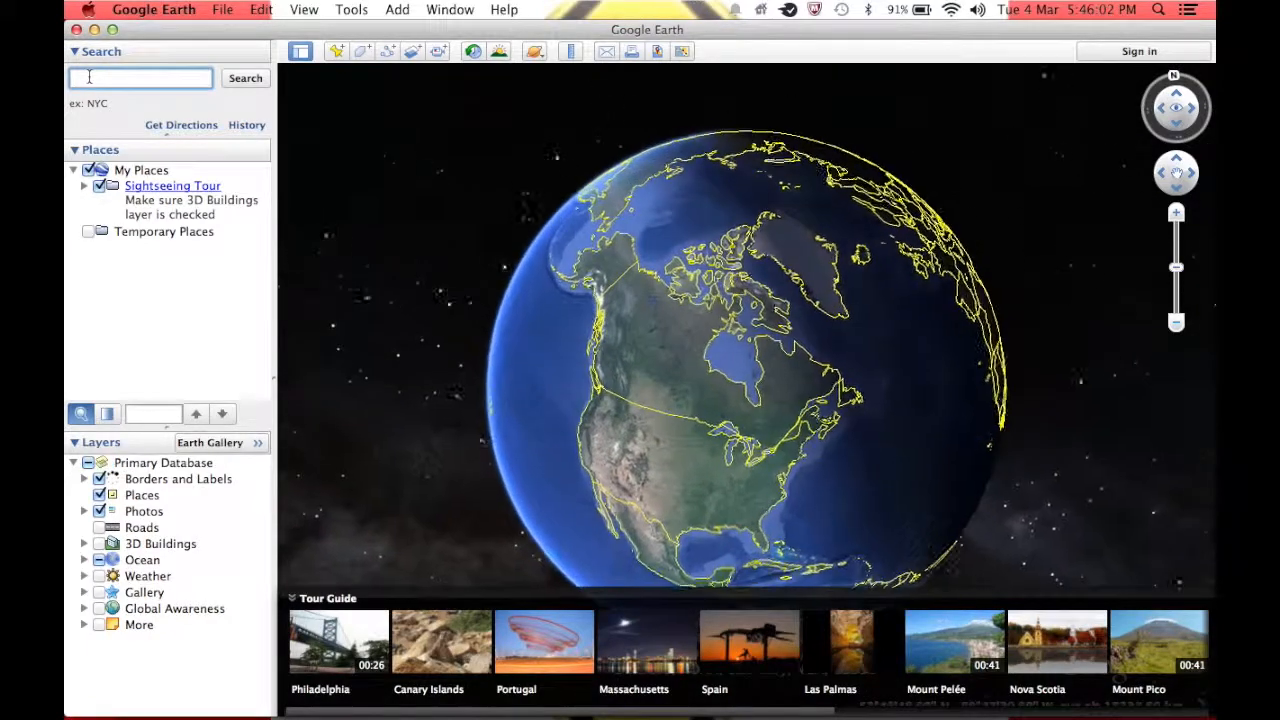
Step: Search for 'toronto on' to fly to Toronto, ON, Canada
type("toronto on")
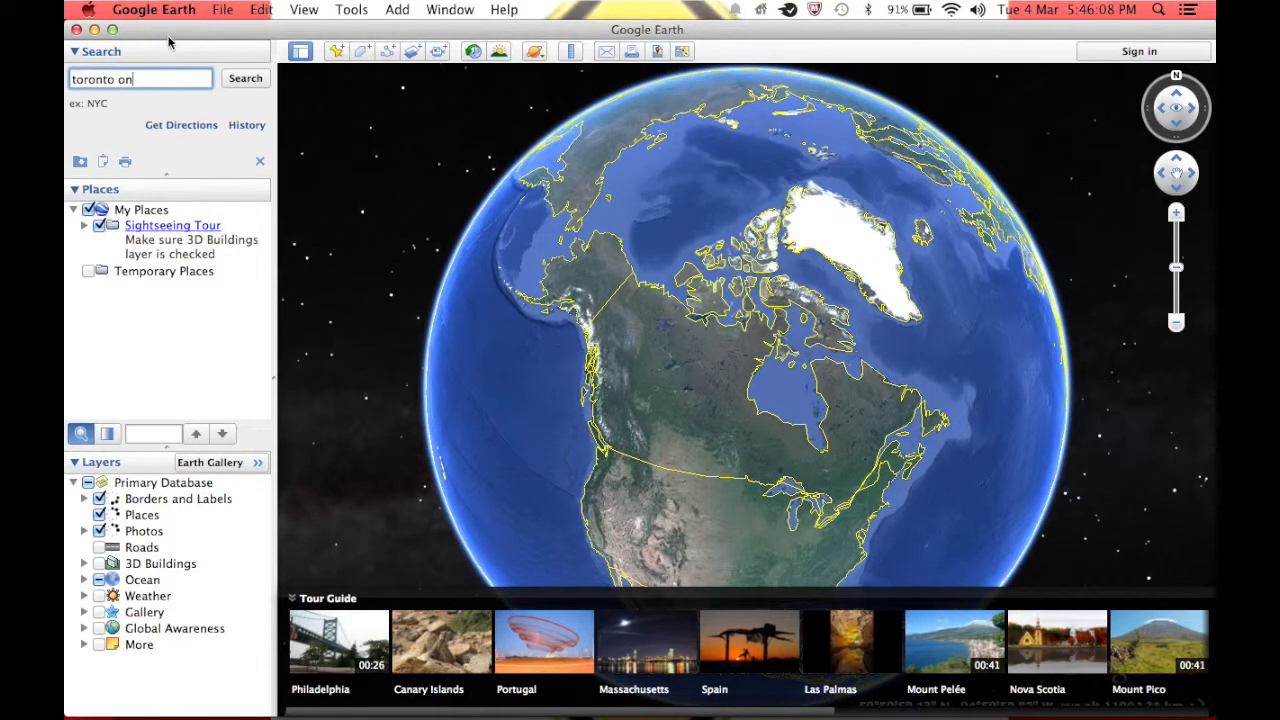
left_click(245, 78)
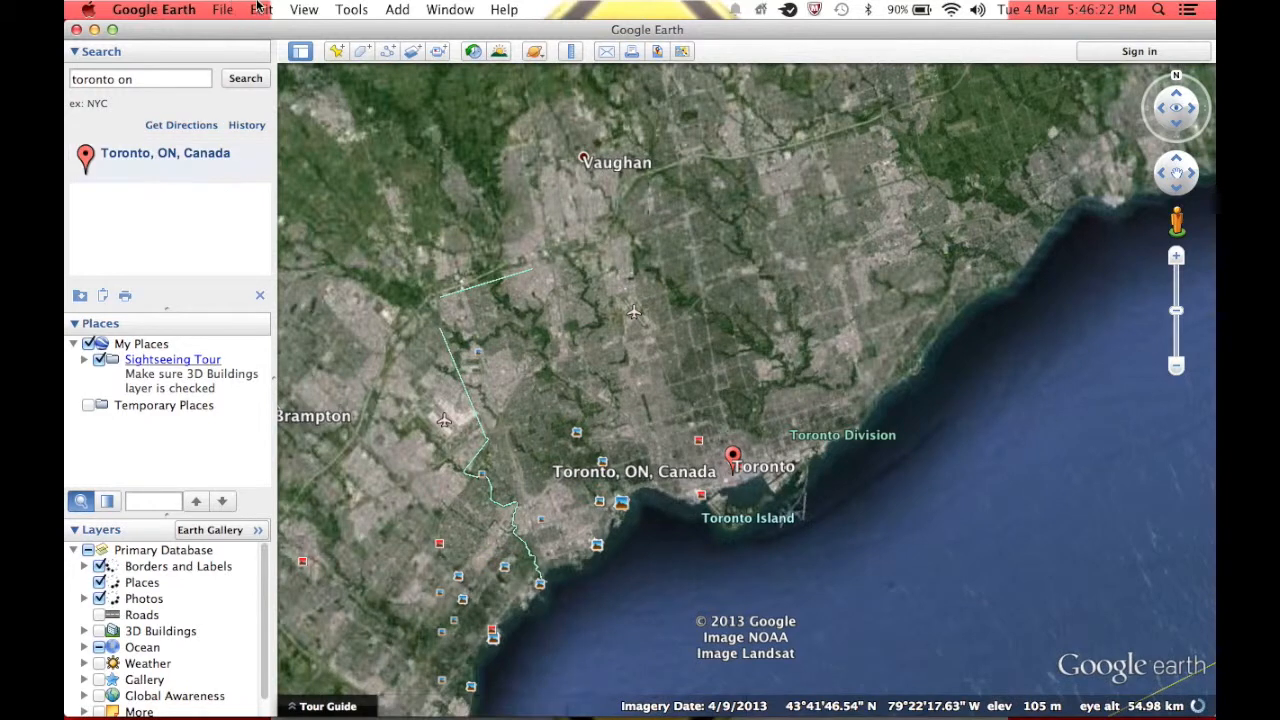
left_click(351, 9)
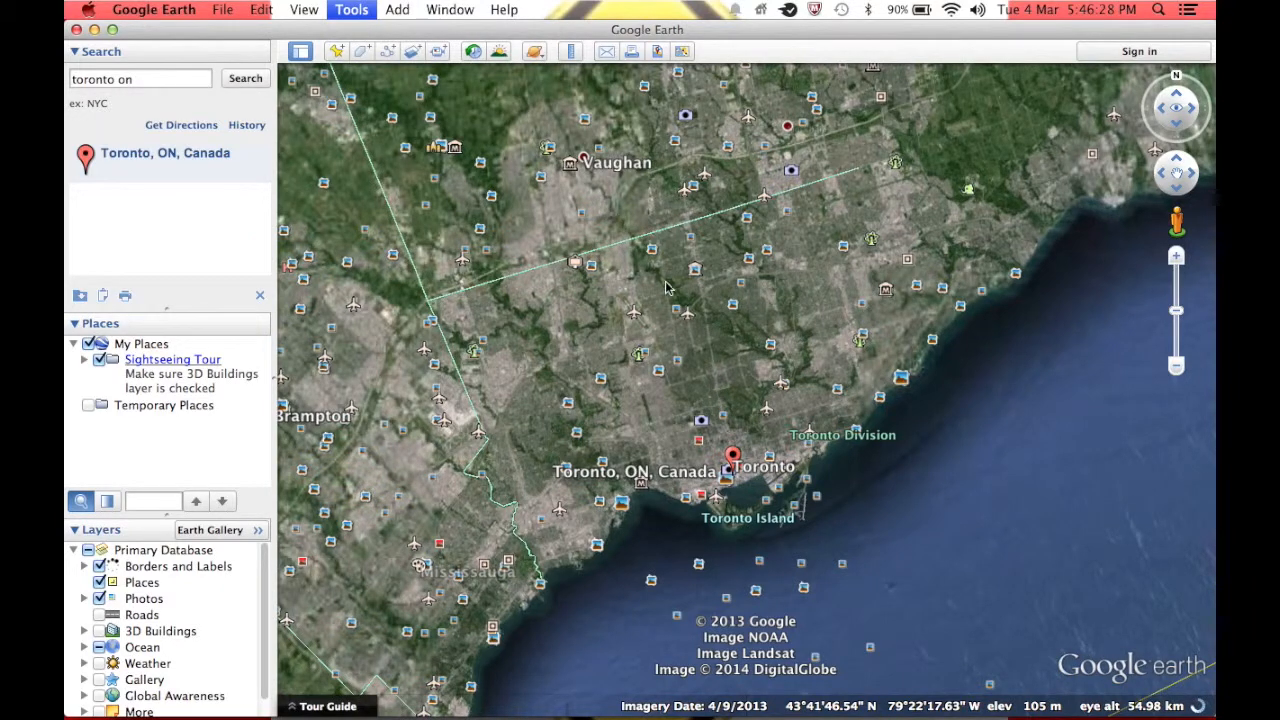
Step: Start the flight simulator in the F-16 from the current view over Toronto
left_click(351, 9)
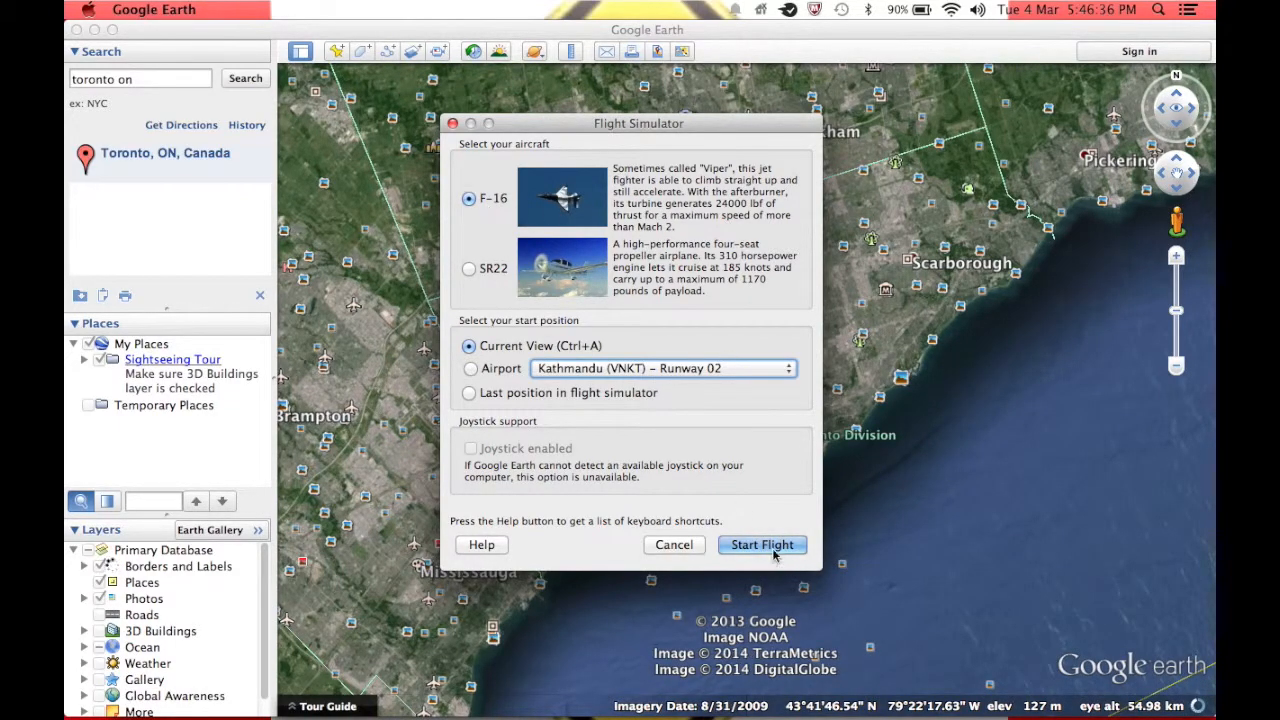
left_click(762, 544)
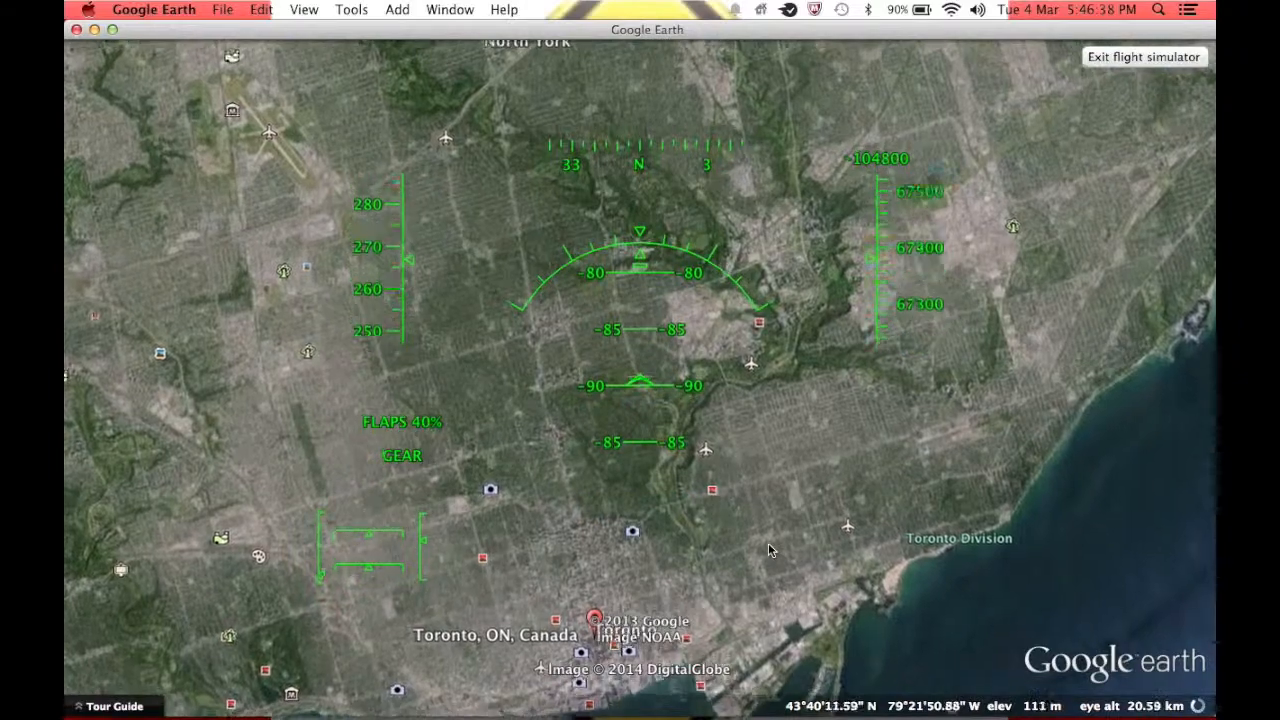